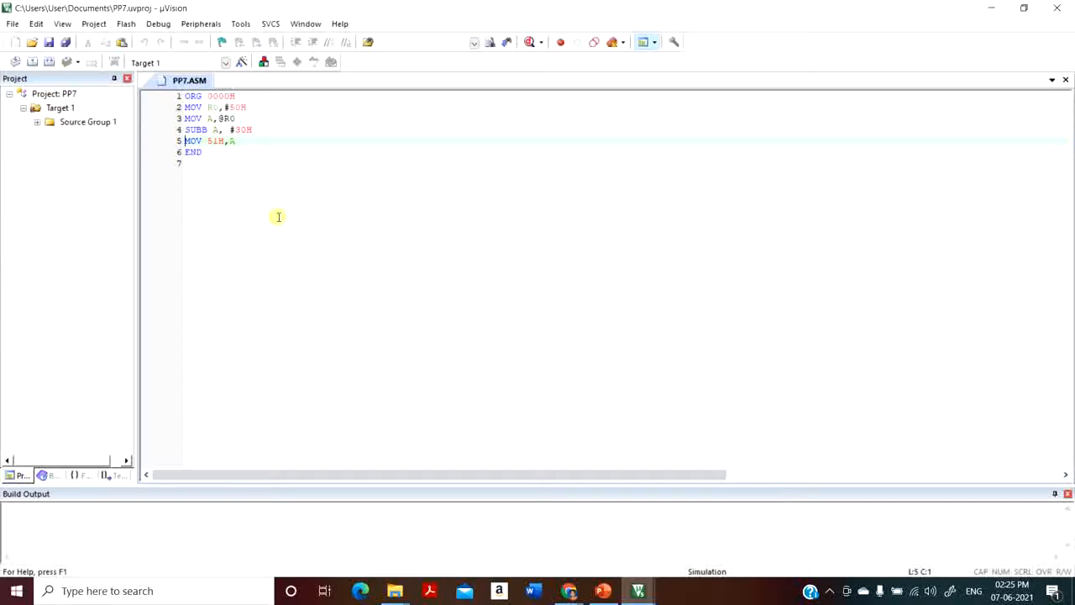
Build the PP7 target from the Project menu, confirming 0 errors and 0 warnings.
left_click(94, 23)
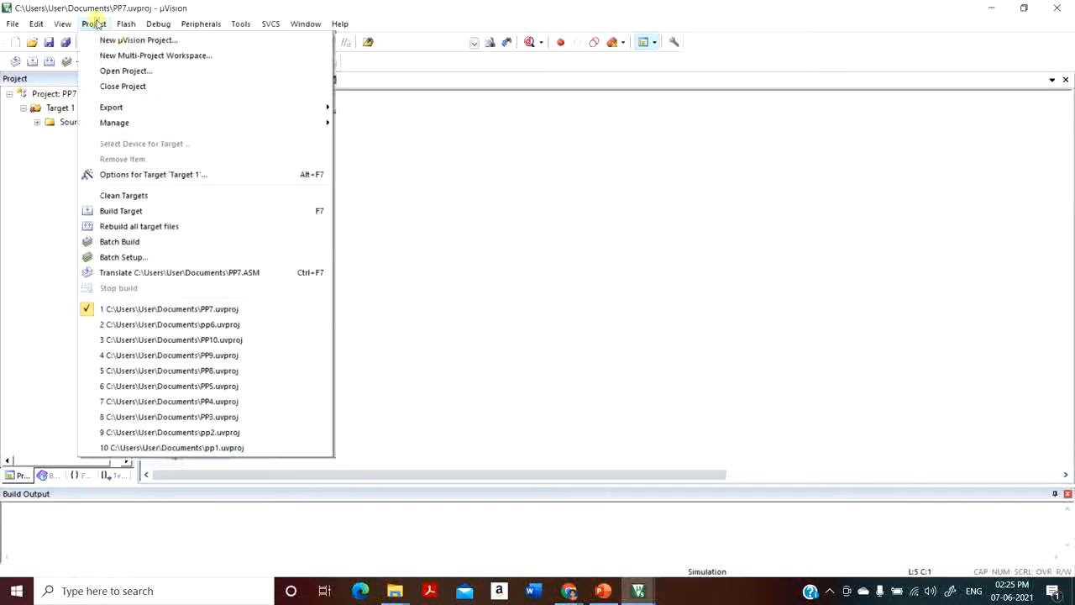
mouse_move(110, 106)
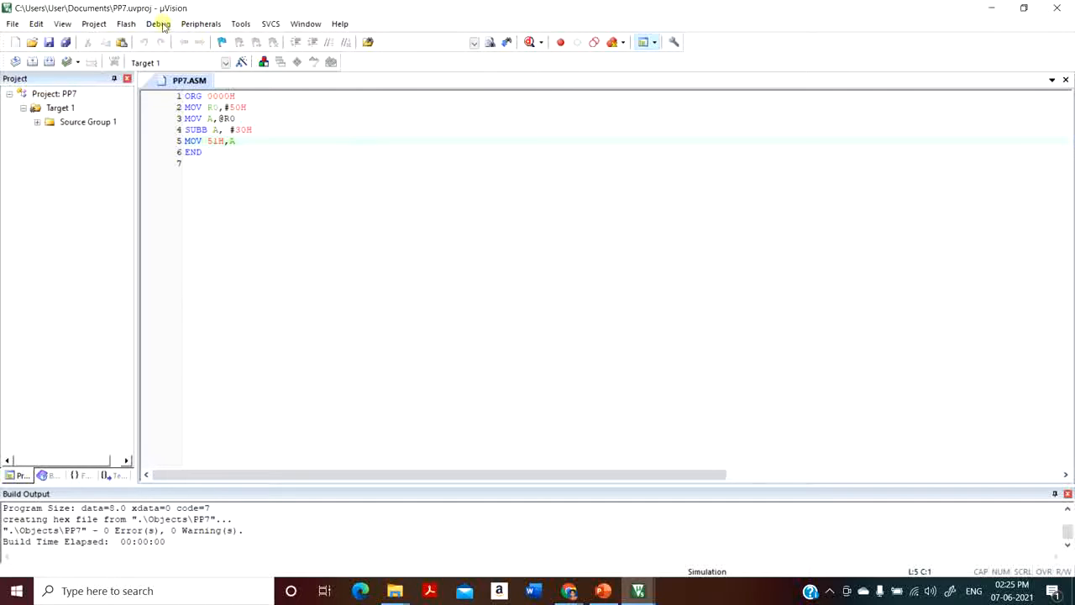
Start a PP7 debug session, dismissing the Evaluation Mode notice and window-layout dialog.
left_click(158, 23)
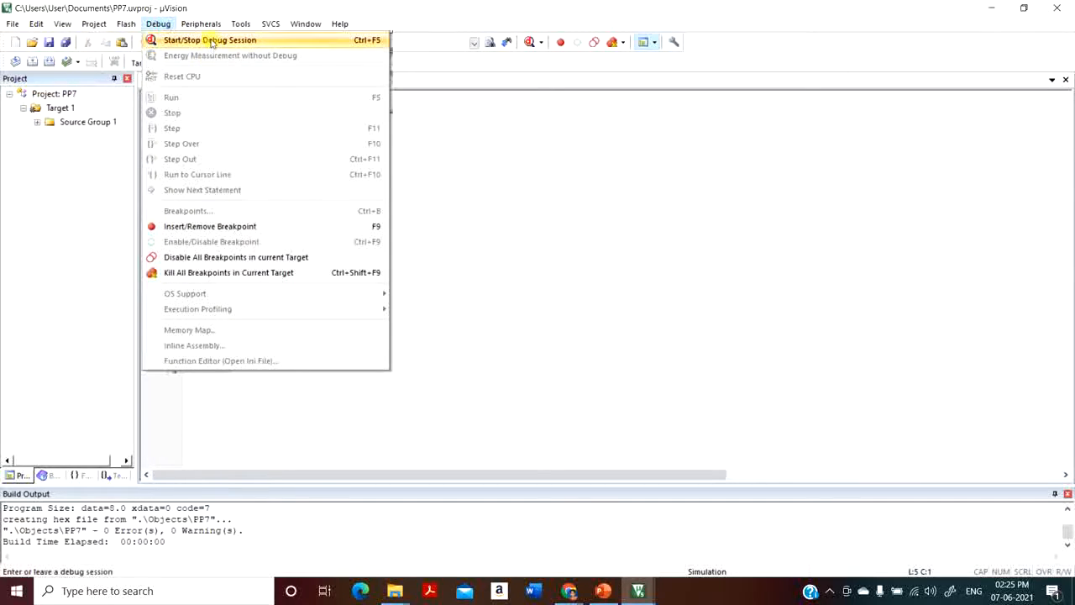
left_click(209, 39)
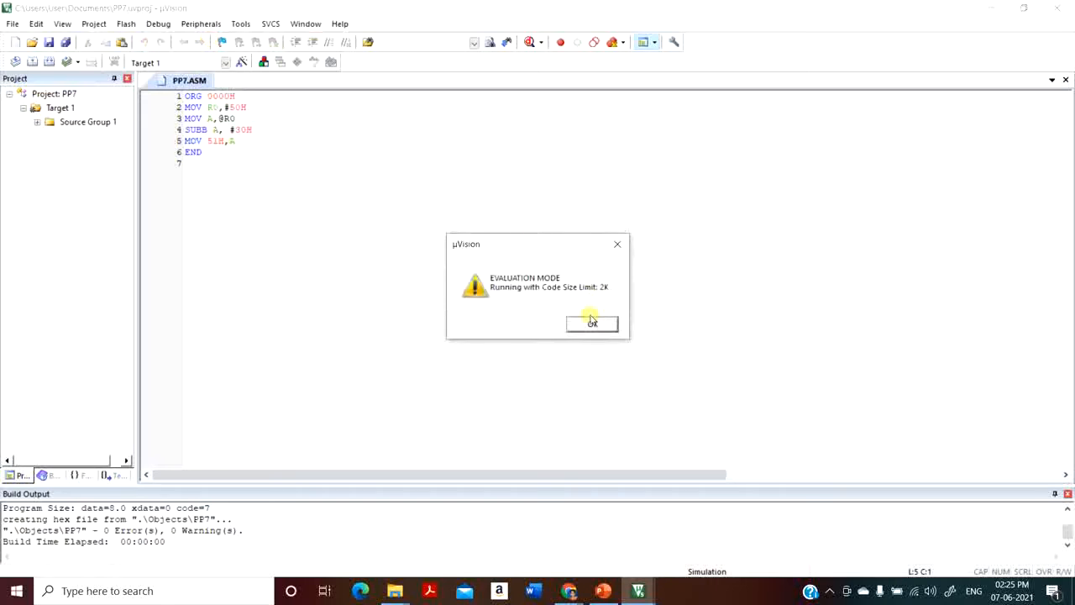
left_click(591, 324)
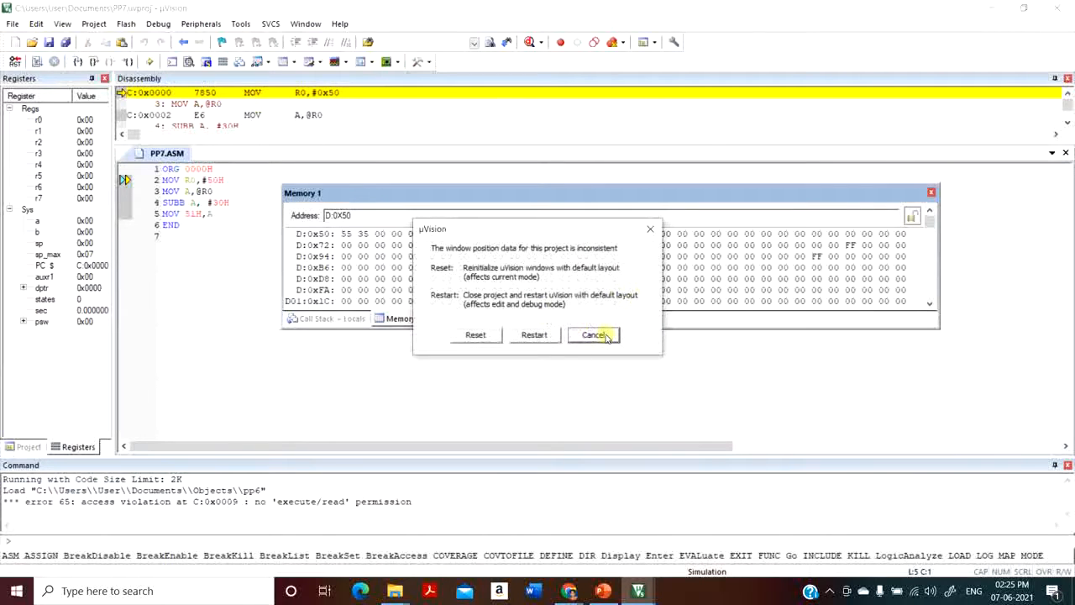
left_click(592, 334)
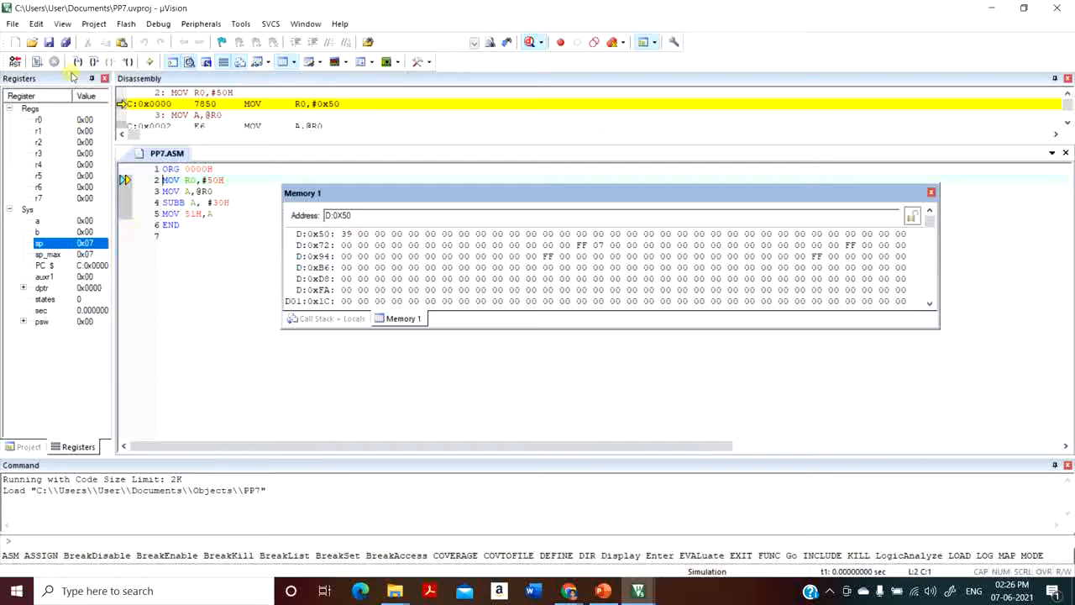
mouse_move(78, 65)
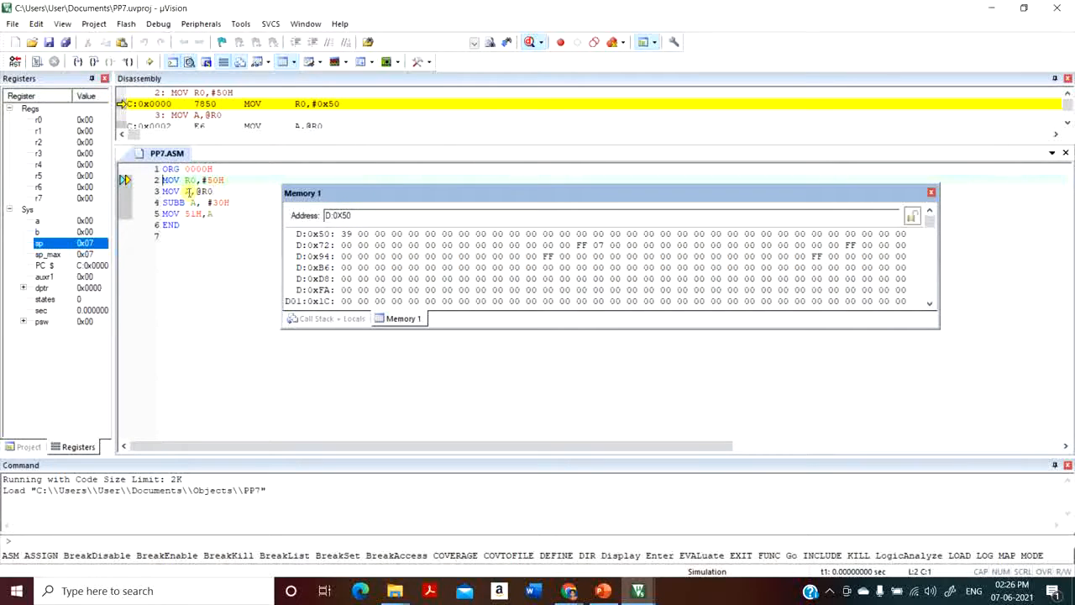
mouse_move(75, 61)
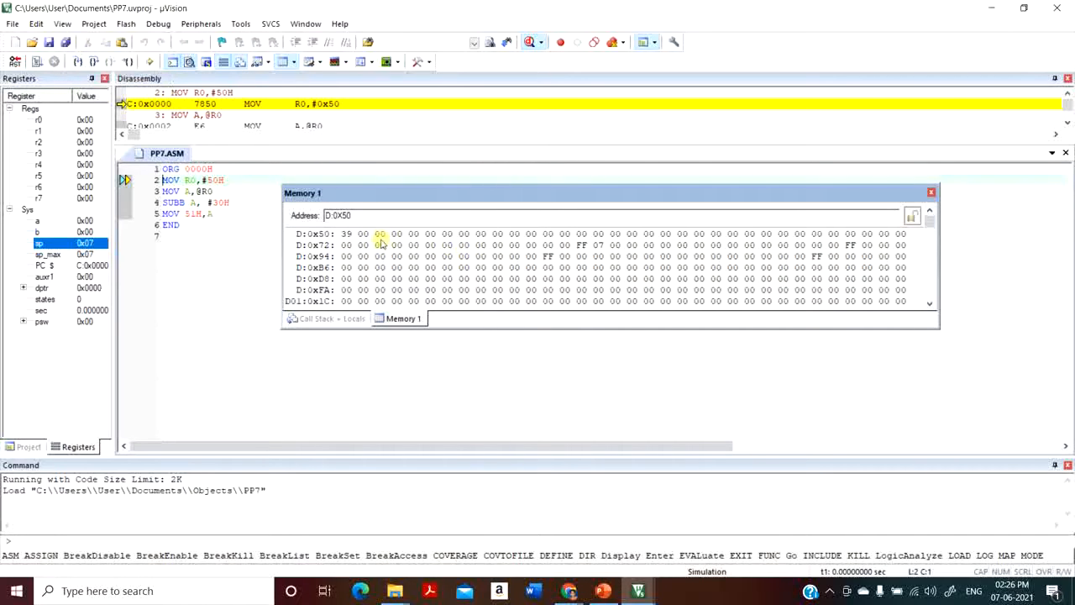
Step three instructions: R0 becomes 50H, A loads 39H, then SUBB leaves A at 09H.
left_click(77, 61)
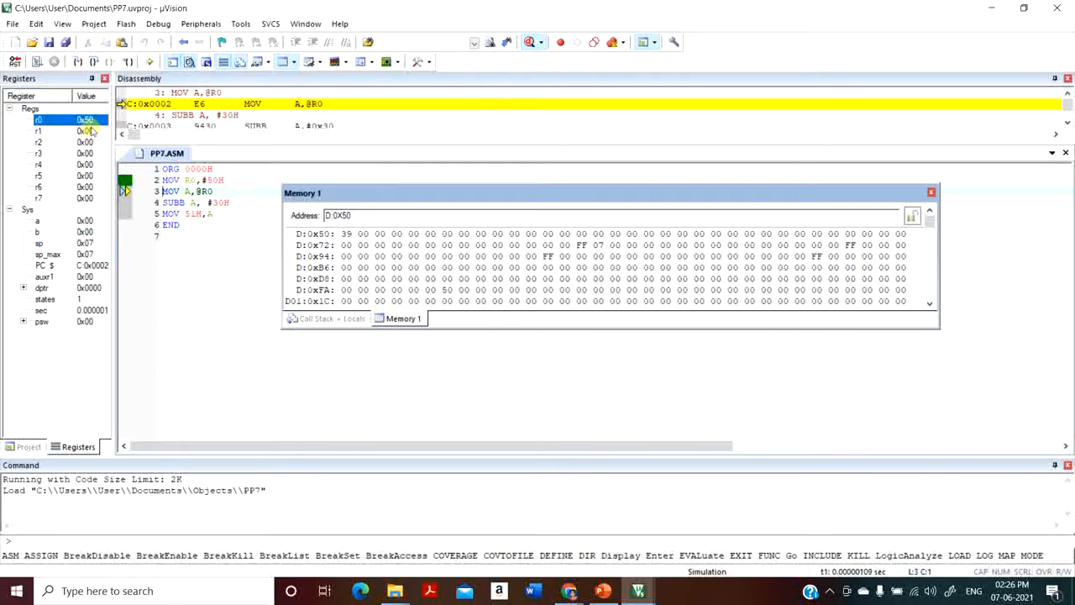
mouse_move(77, 62)
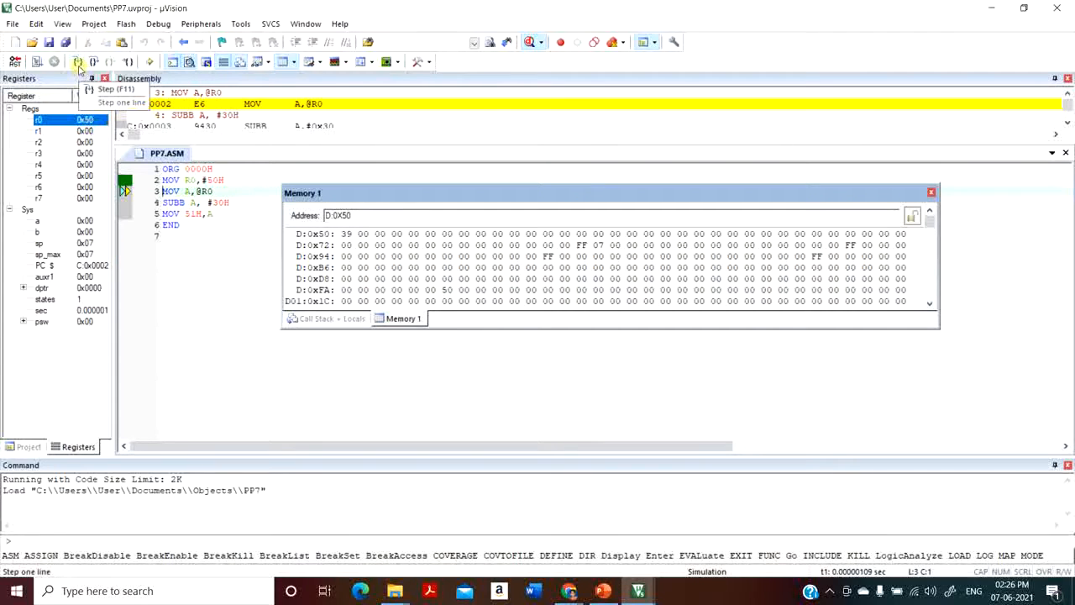
left_click(77, 62)
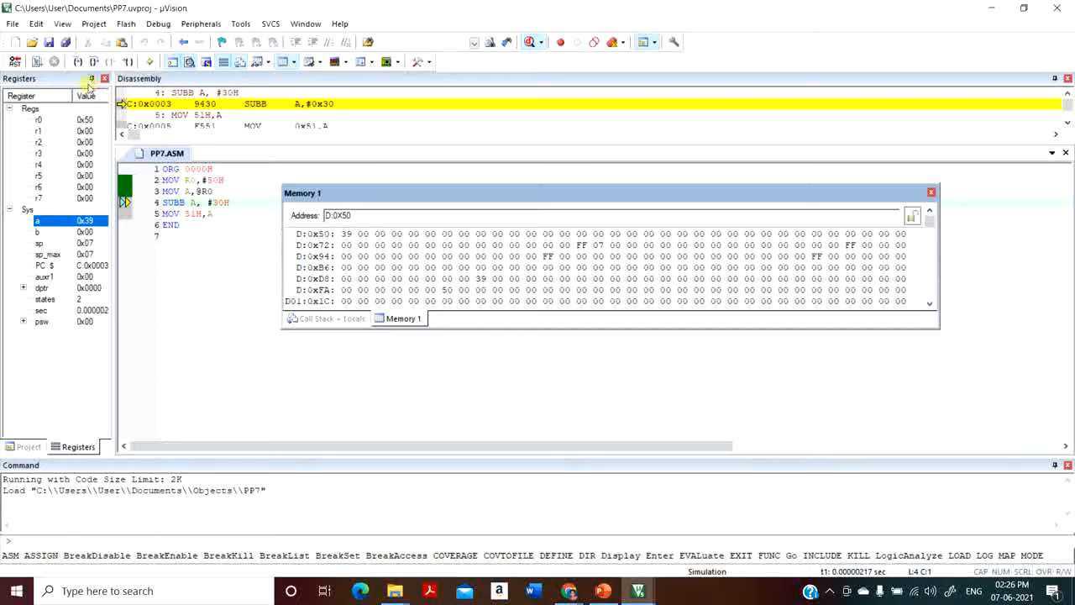
left_click(76, 61)
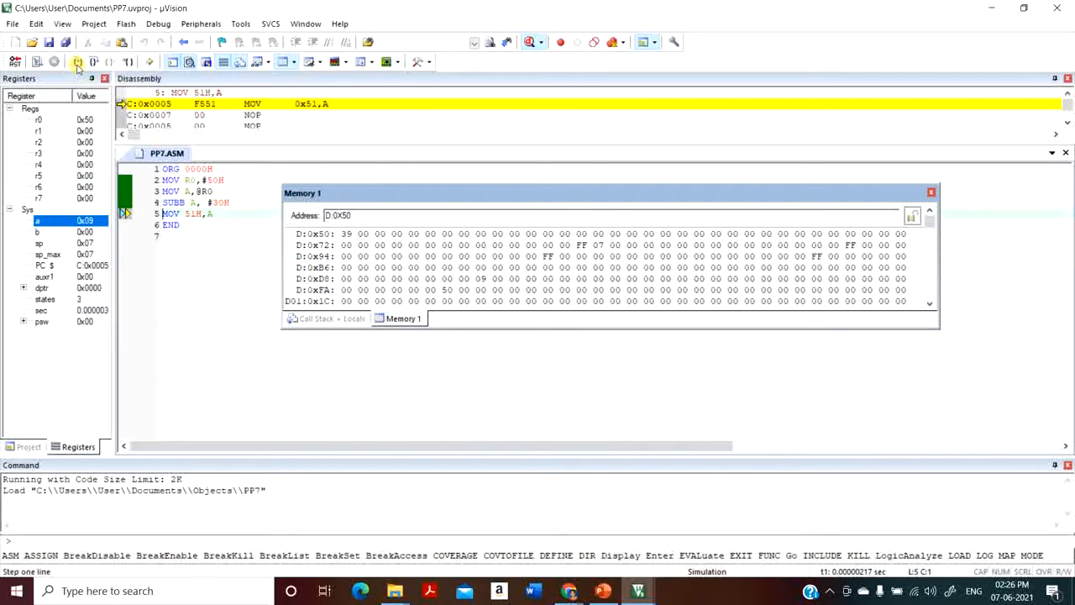
Step MOV 51H,A so Memory 1 shows 09 at D:0x51.
left_click(75, 61)
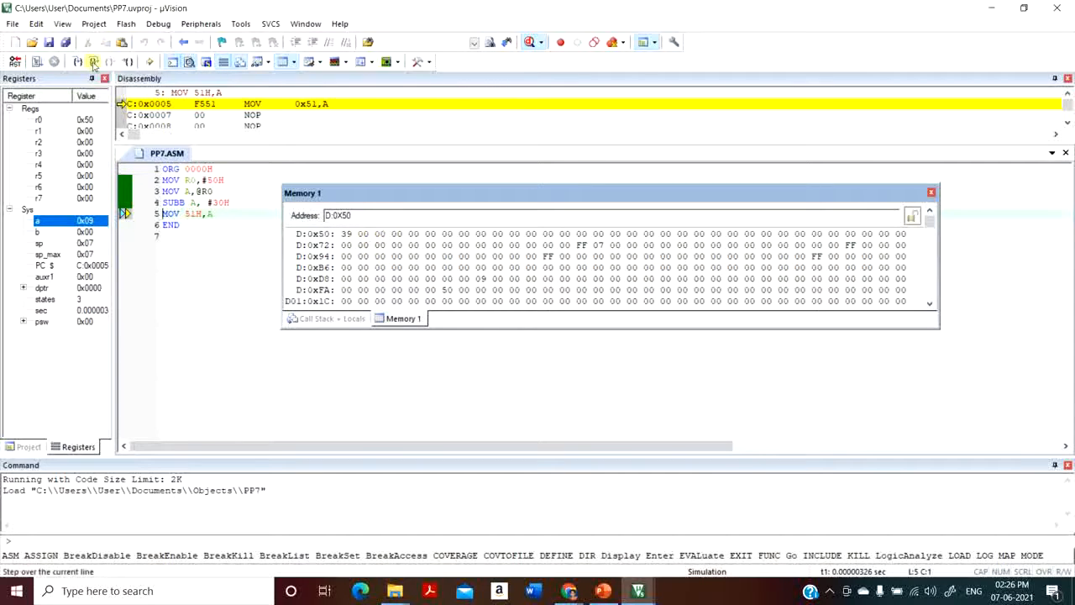
left_click(81, 61)
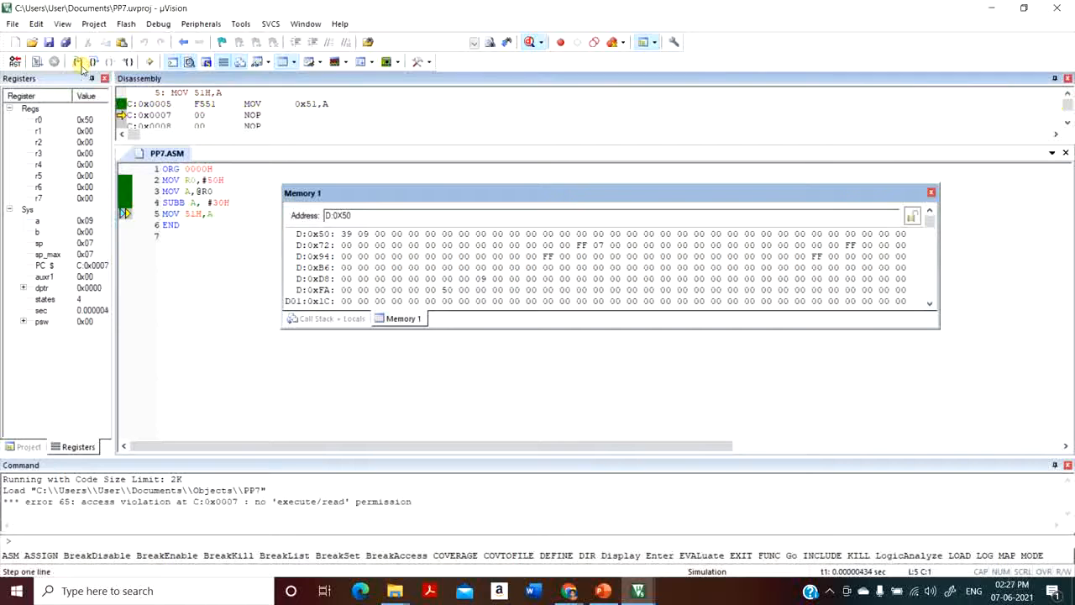